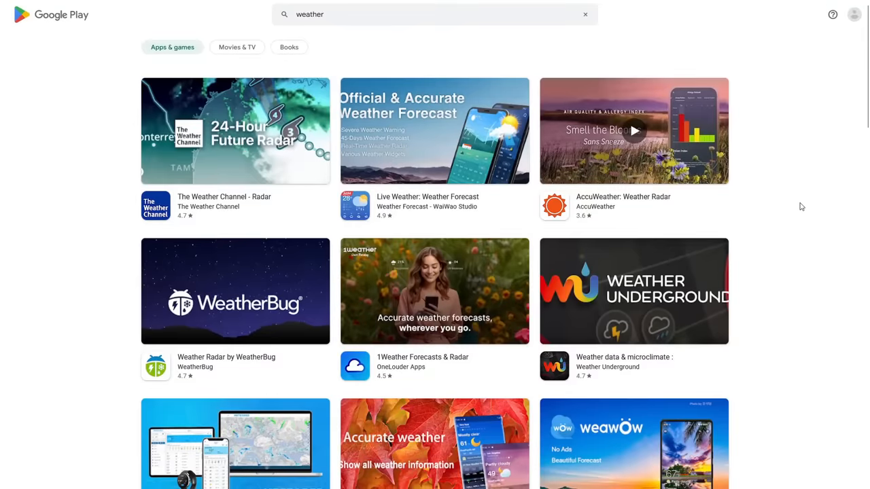
Scroll the 'weather' results and open the Weather app by ColorOS
scroll(down, 3)
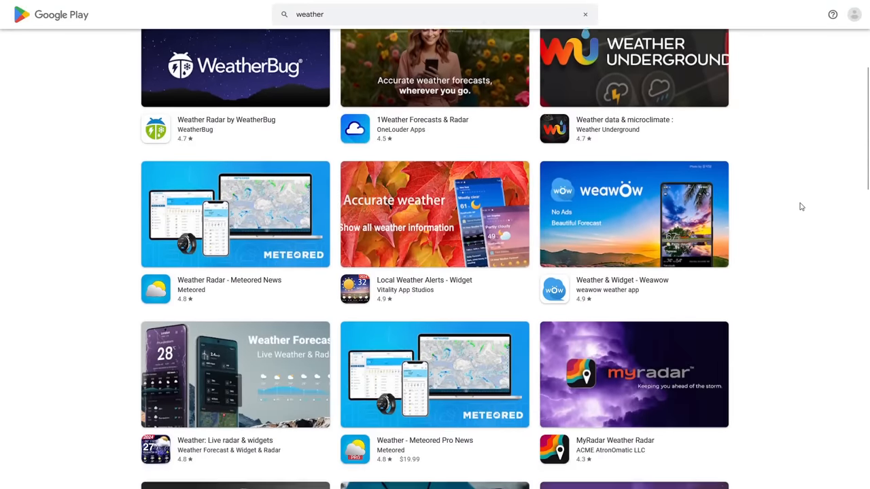
scroll(down, 3)
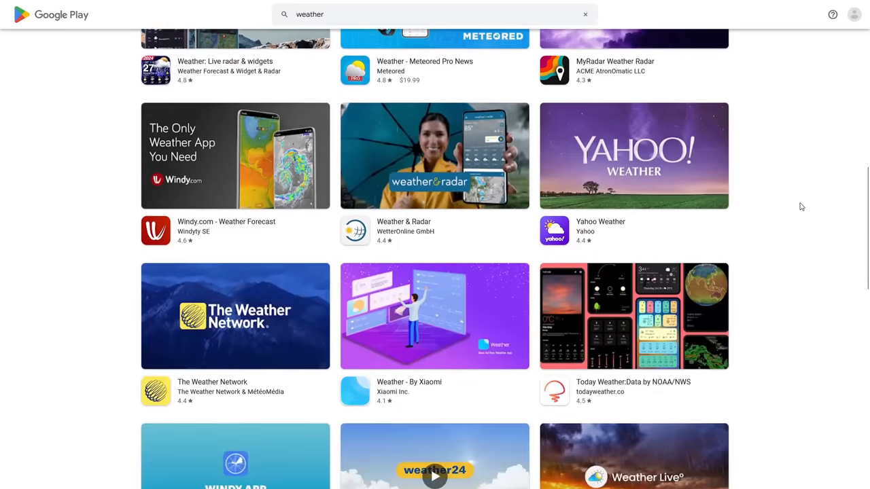
scroll(down, 3)
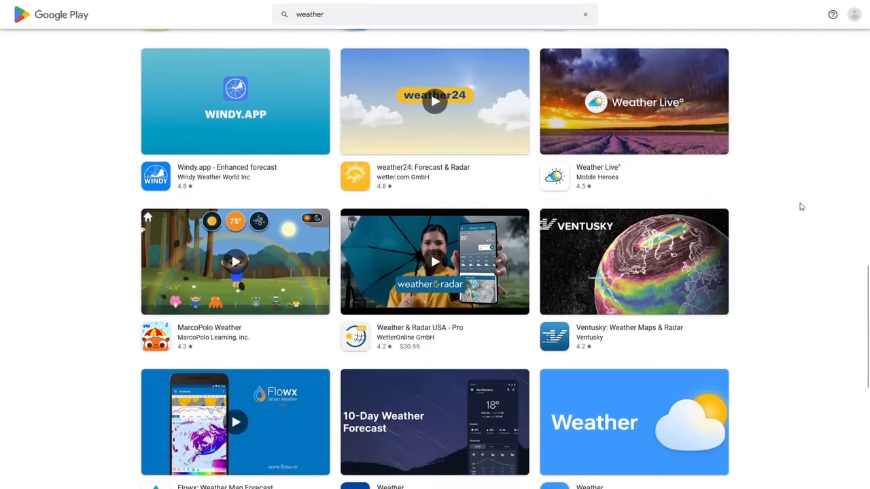
scroll(down, 3)
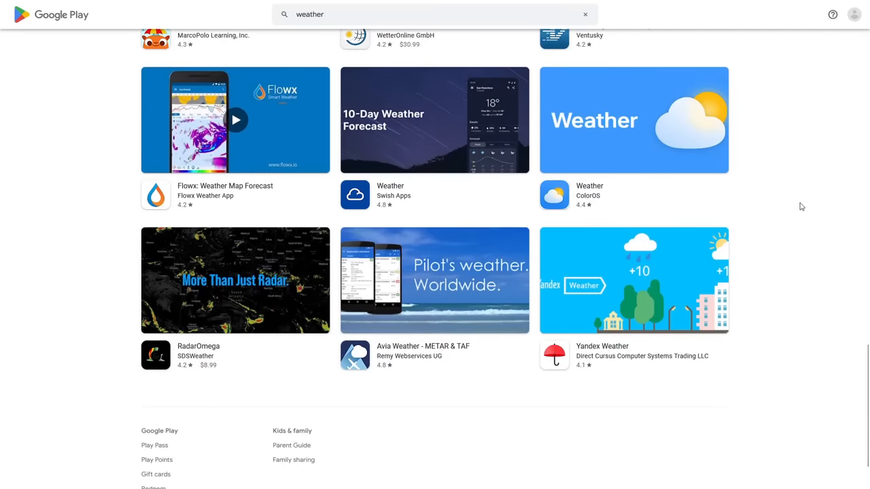
click(633, 120)
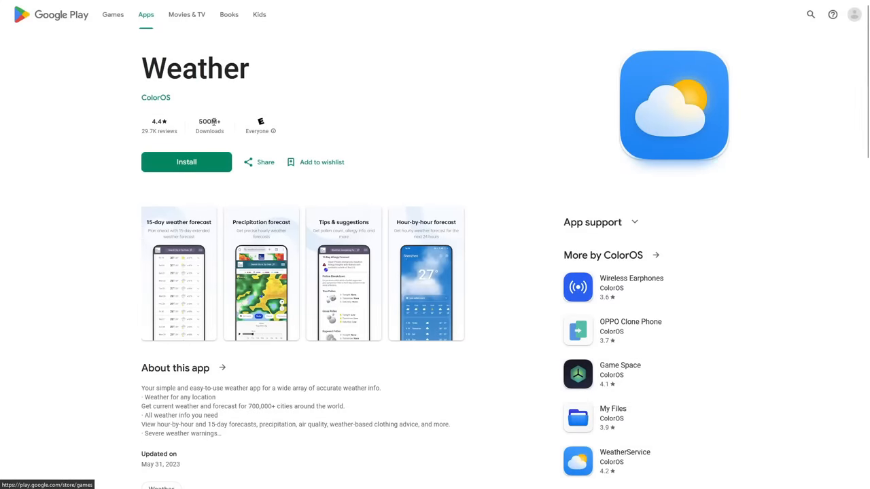
mouse_move(665, 148)
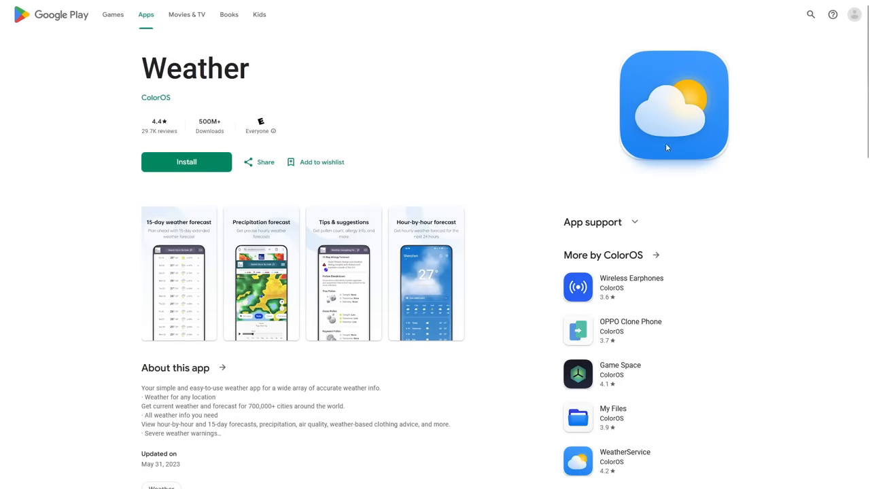